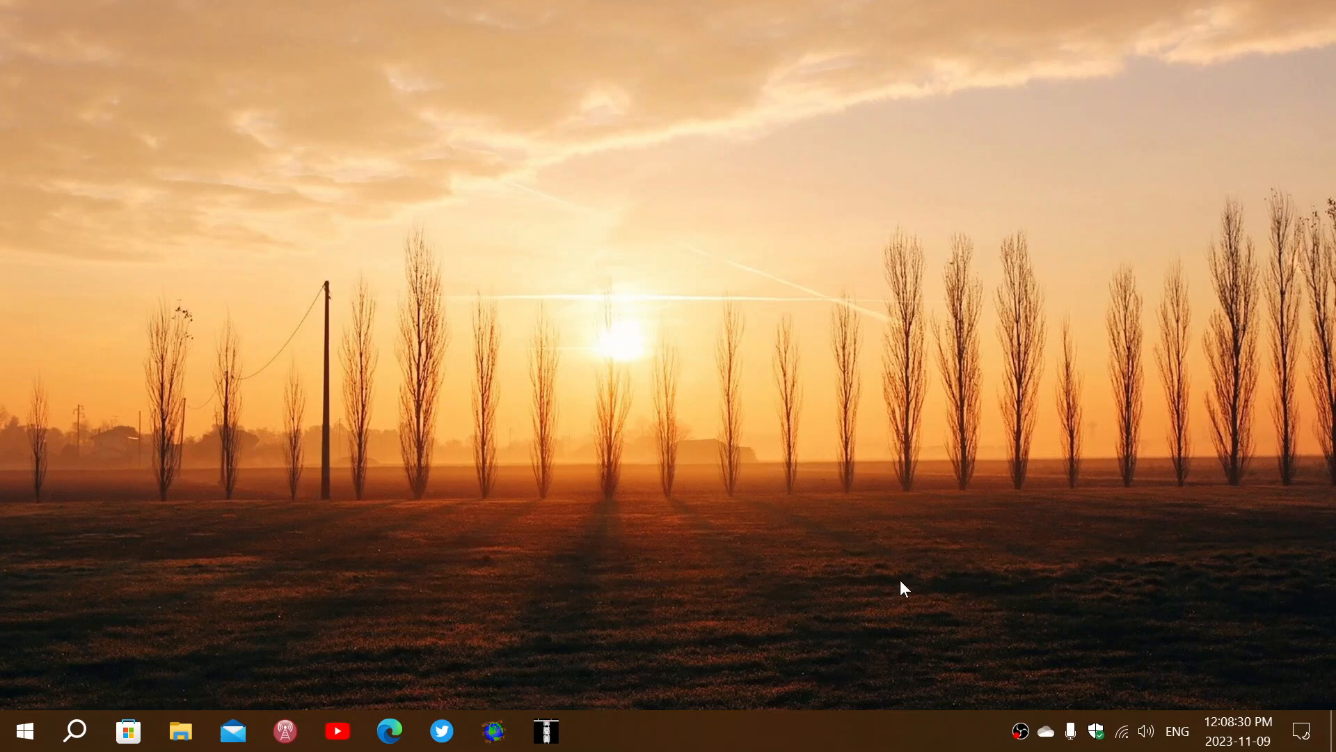
{"action": "mouse_move", "coordinate": [5, 670]}
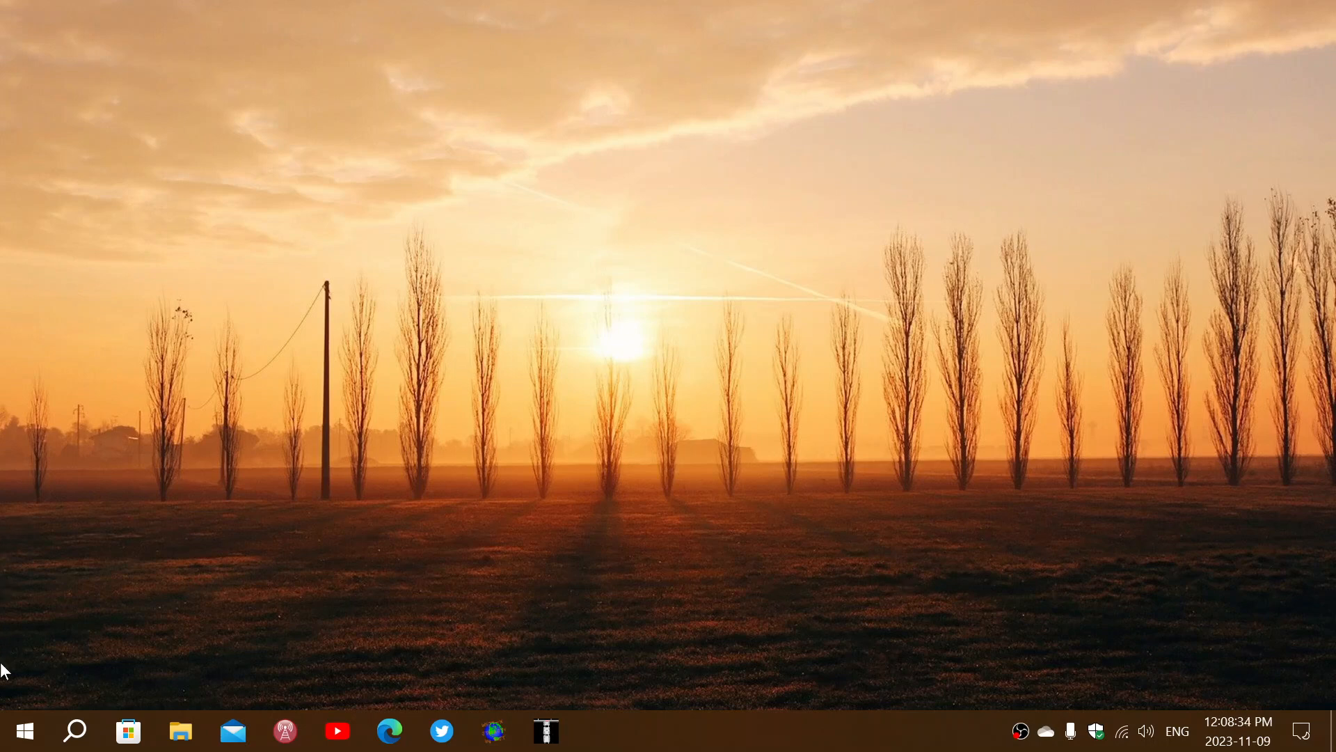
Step: Open the Windows 10 Start menu from the taskbar's Start button
{"action": "left_click", "coordinate": [25, 730]}
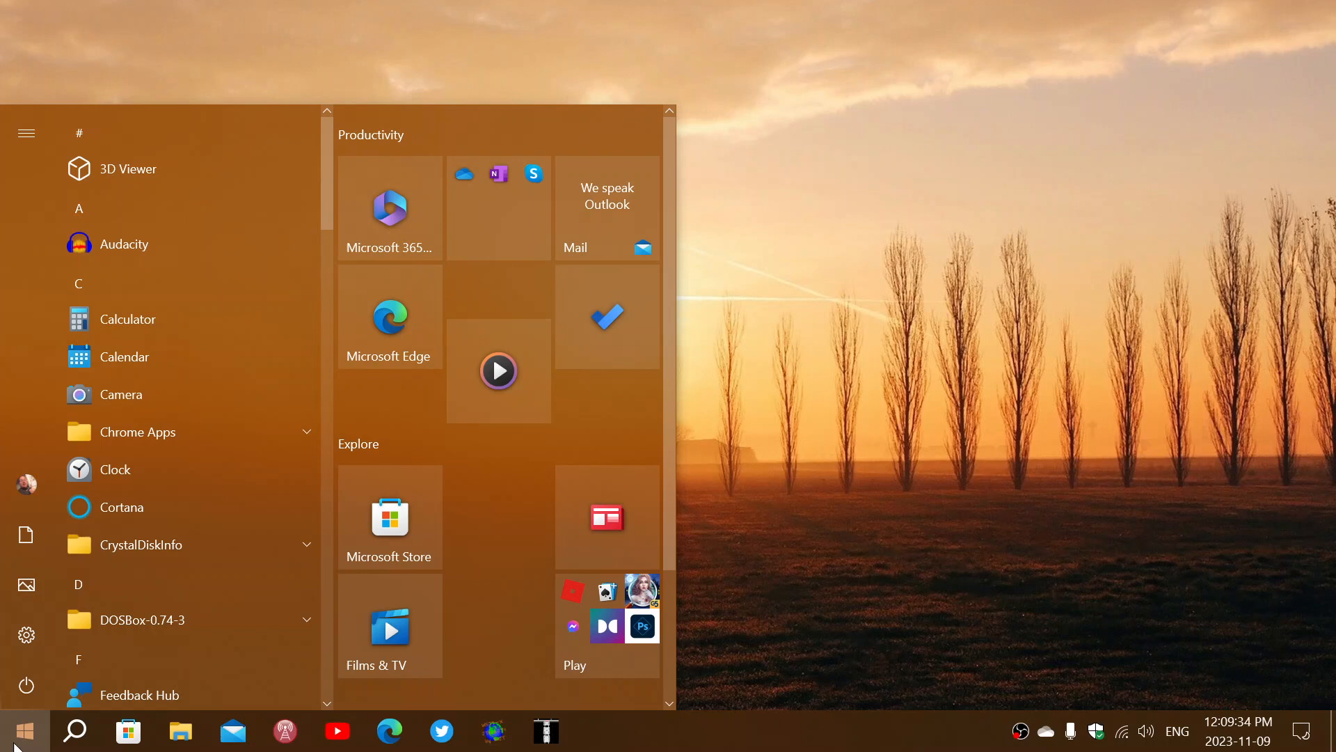
{"action": "mouse_move", "coordinate": [882, 578]}
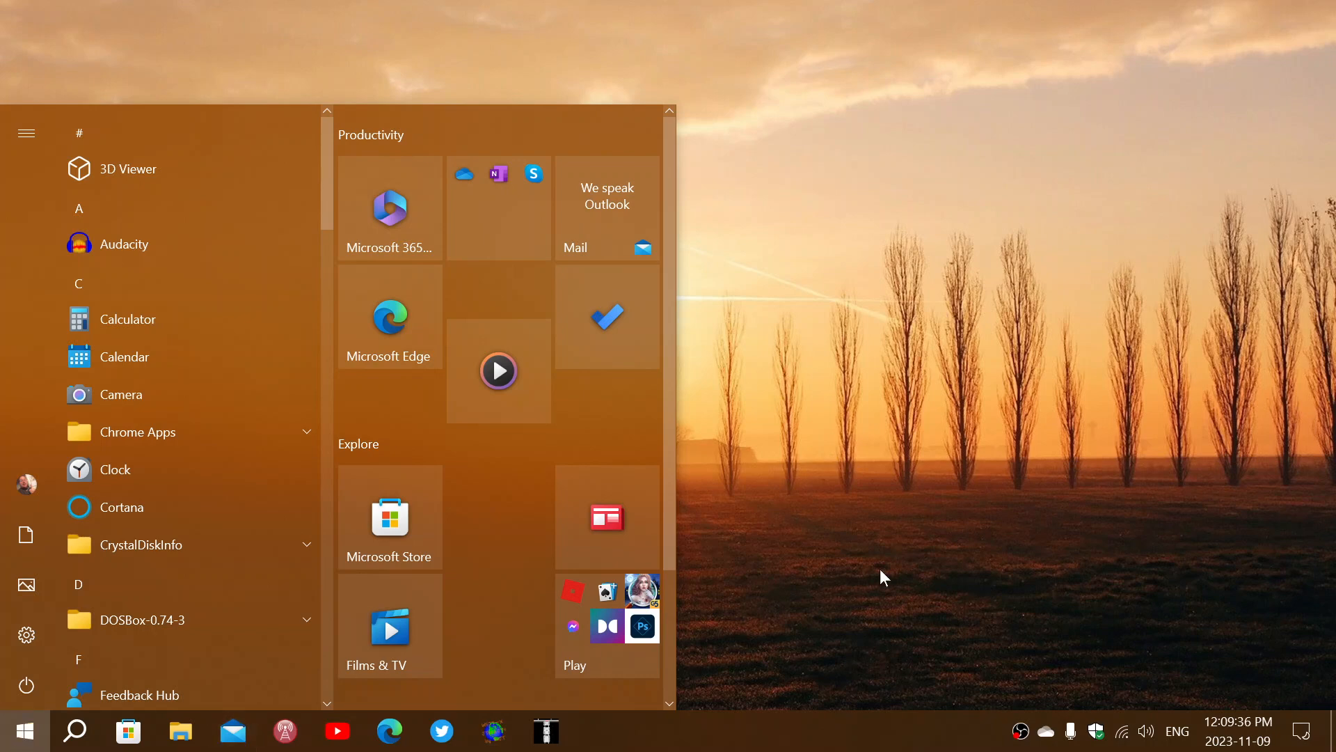
{"action": "mouse_move", "coordinate": [1062, 547]}
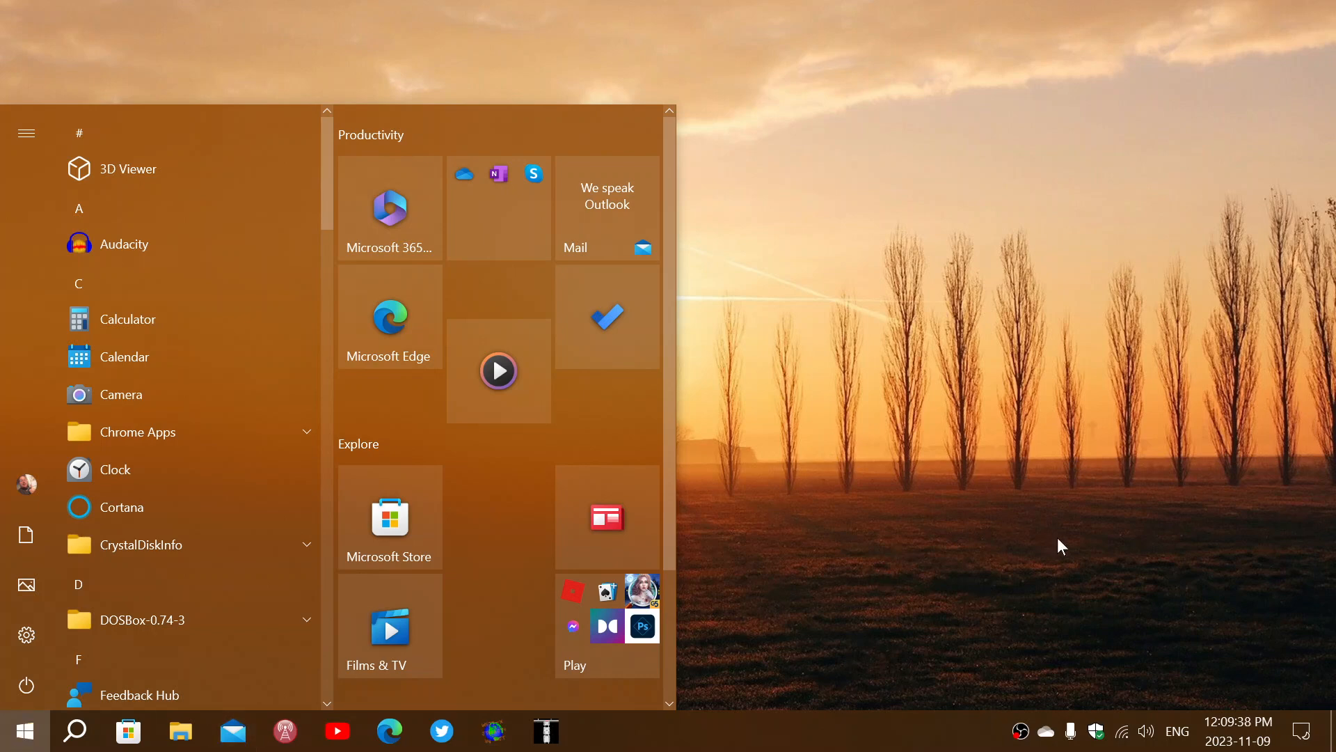
{"action": "mouse_move", "coordinate": [1027, 562]}
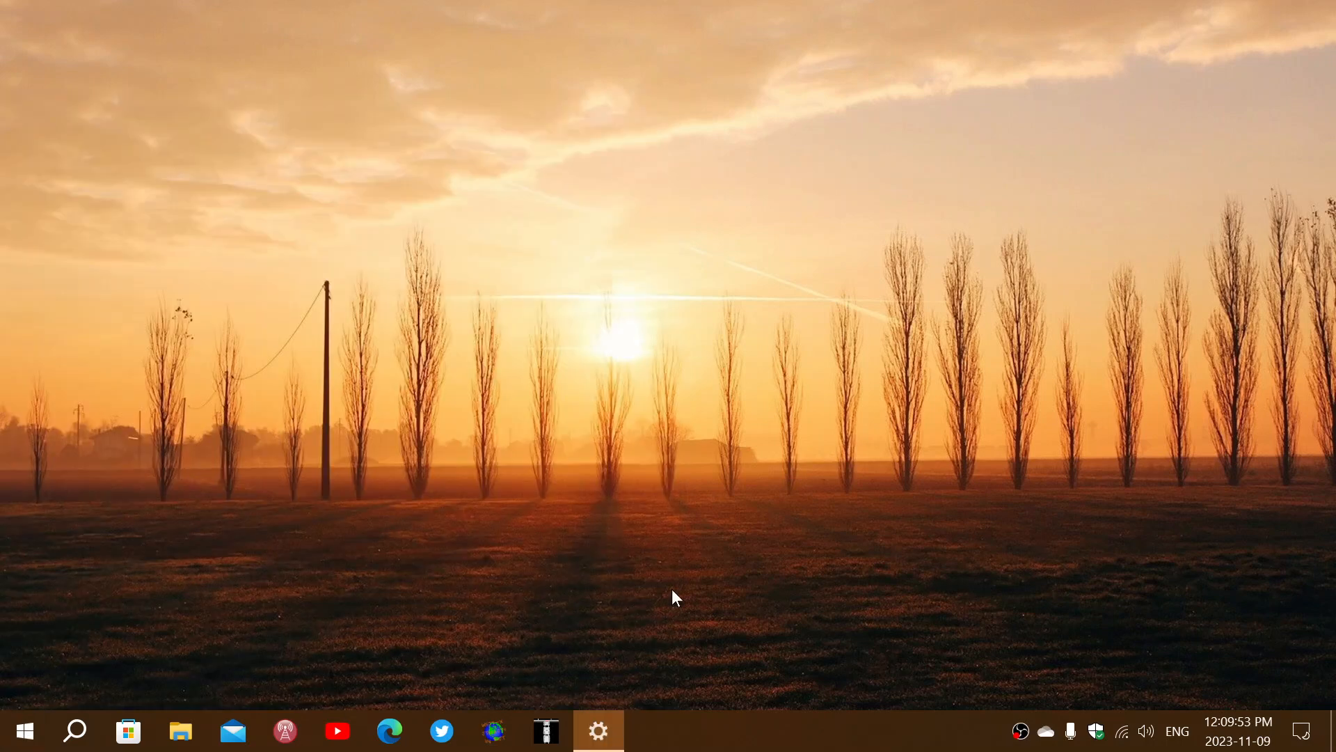
Step: Bring the Windows Settings home page into view from the taskbar icon
{"action": "left_click", "coordinate": [597, 730]}
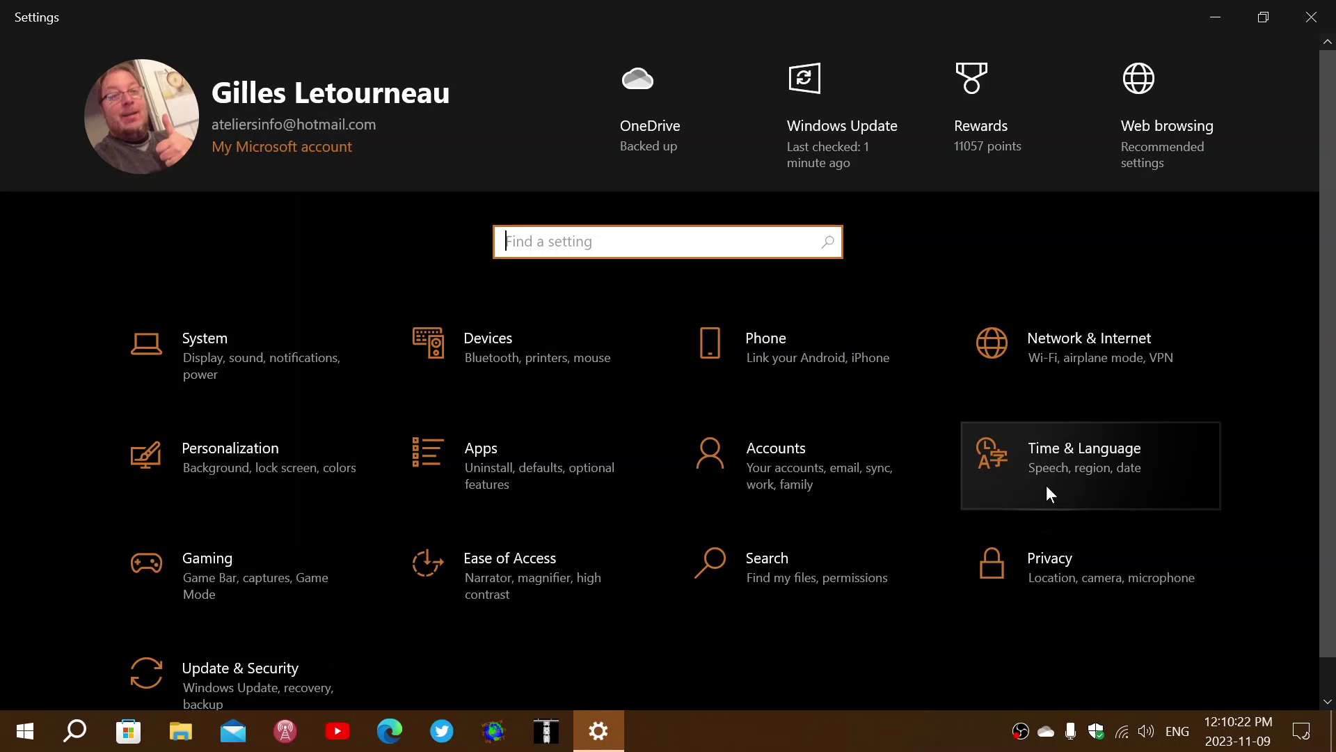
{"action": "mouse_move", "coordinate": [436, 300]}
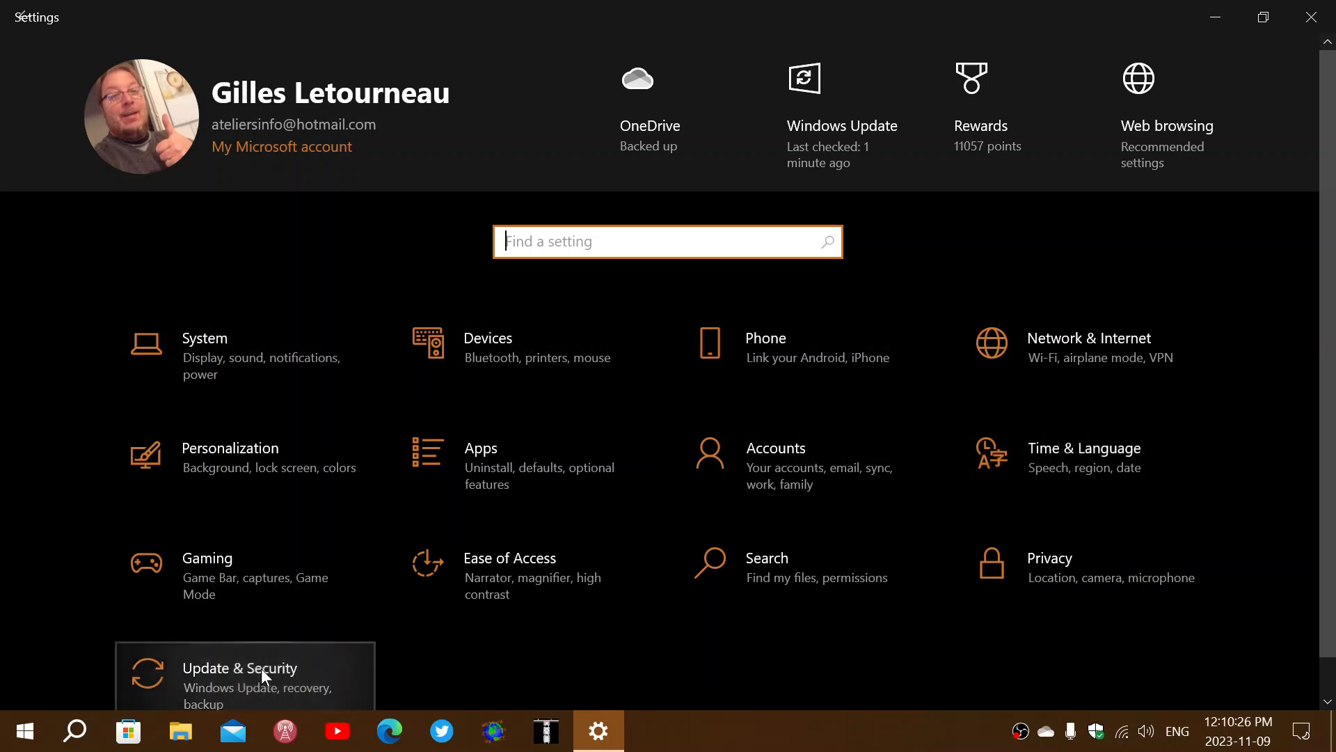
Step: Open Update & Security to reach the Windows Update page
{"action": "left_click", "coordinate": [240, 668]}
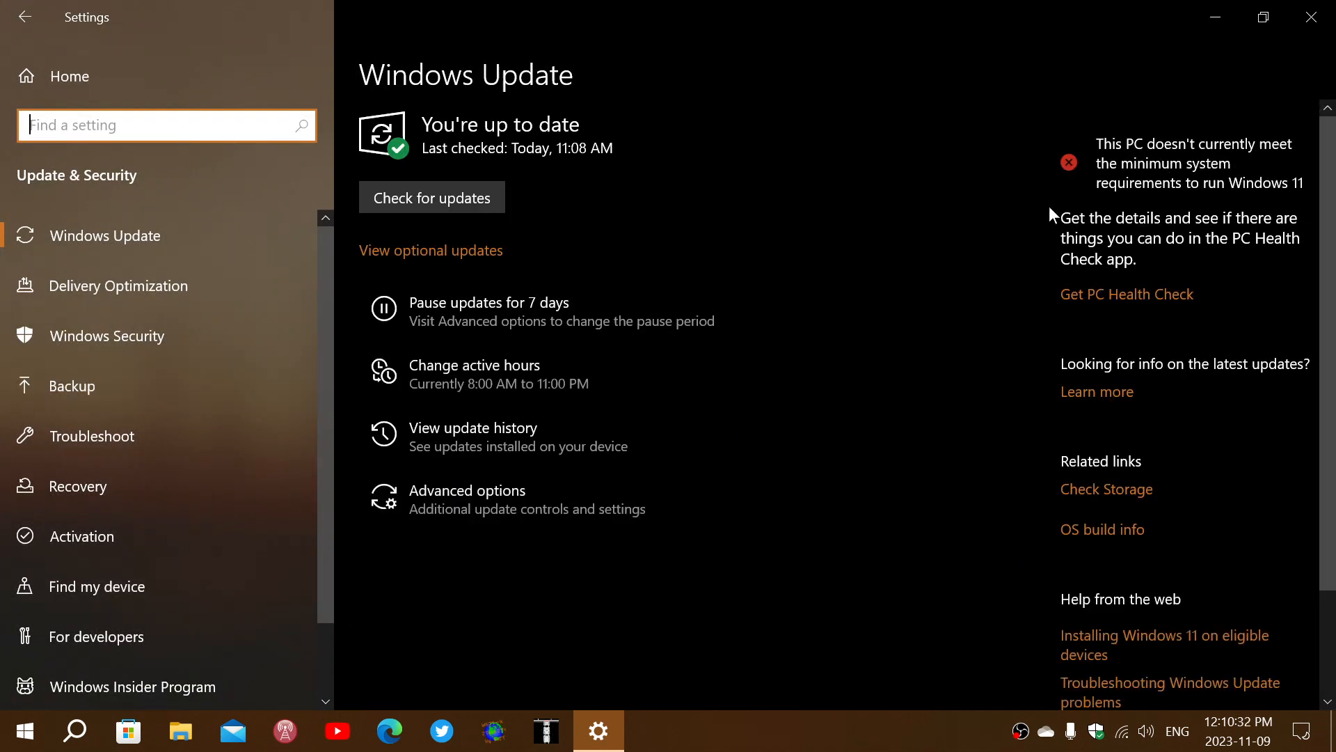
{"action": "mouse_move", "coordinate": [822, 285]}
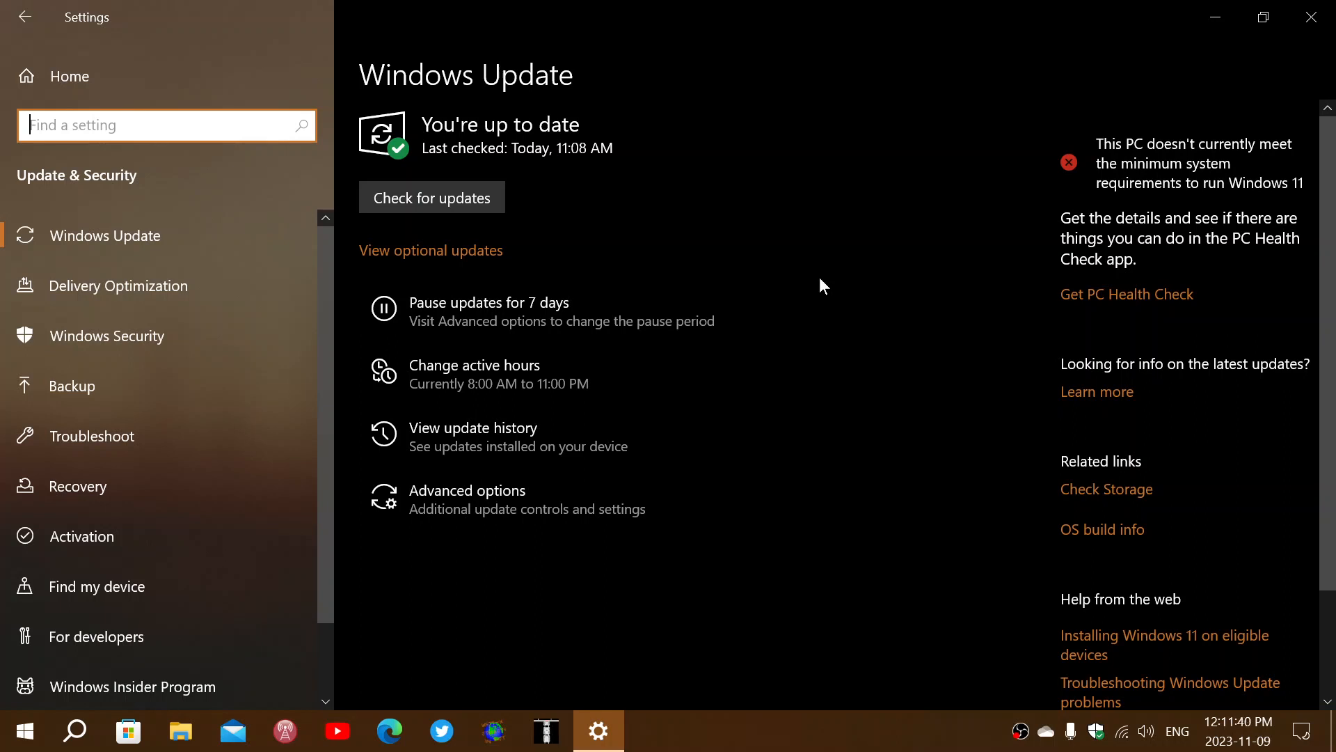
{"action": "mouse_move", "coordinate": [1153, 28]}
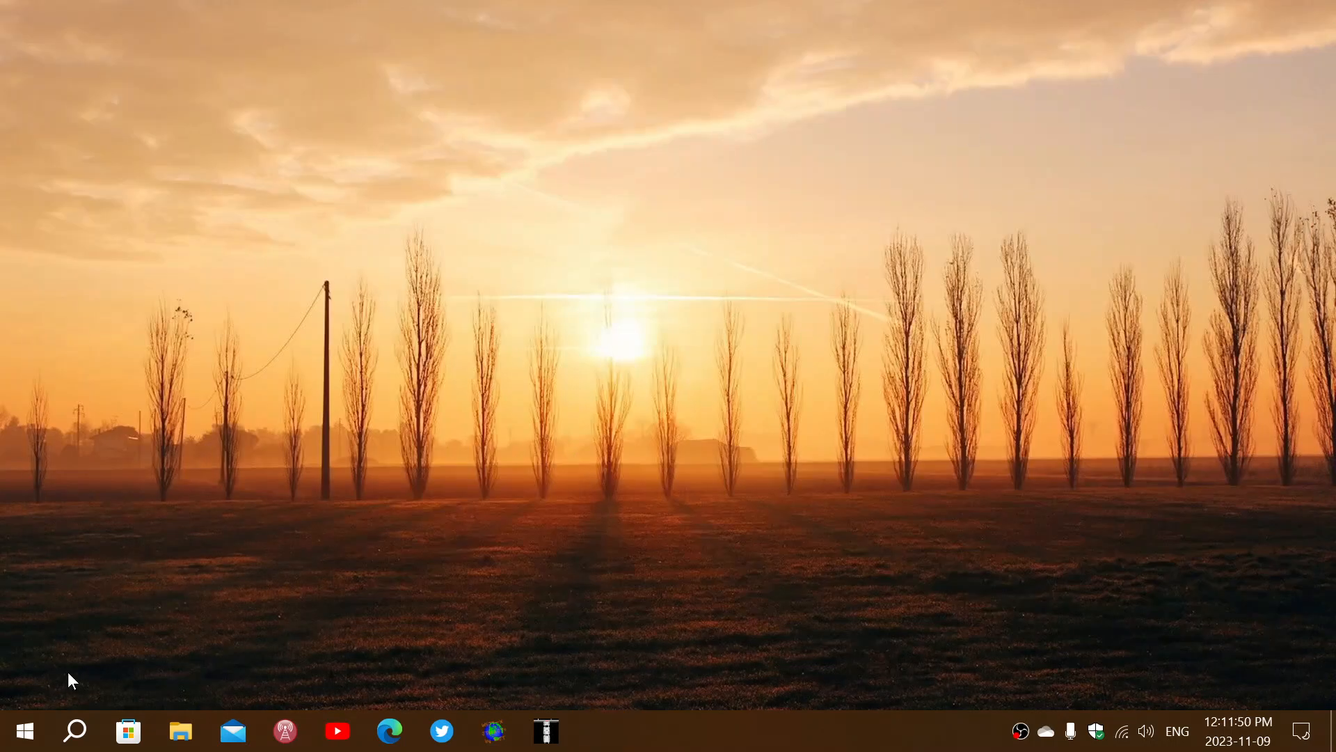
Step: Search the taskbar for 'winver'
{"action": "left_click", "coordinate": [75, 730]}
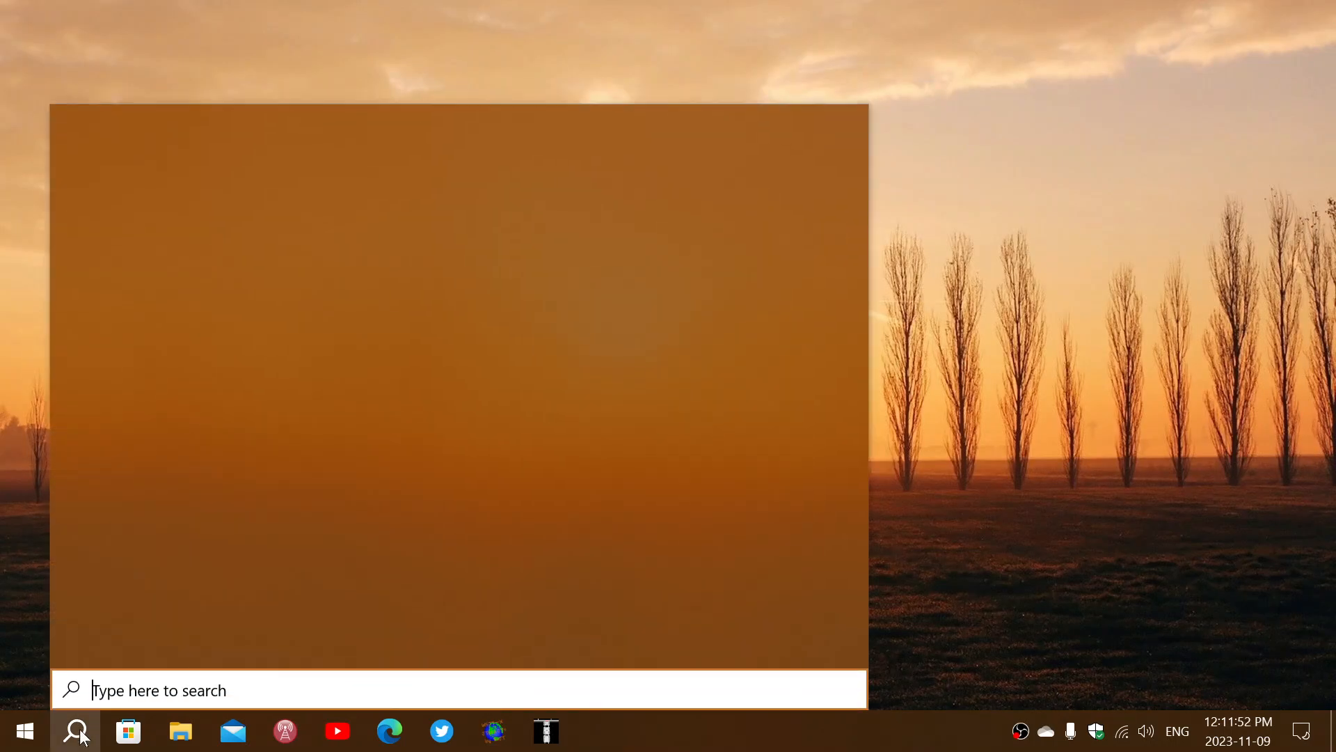
{"action": "type", "text": "winver"}
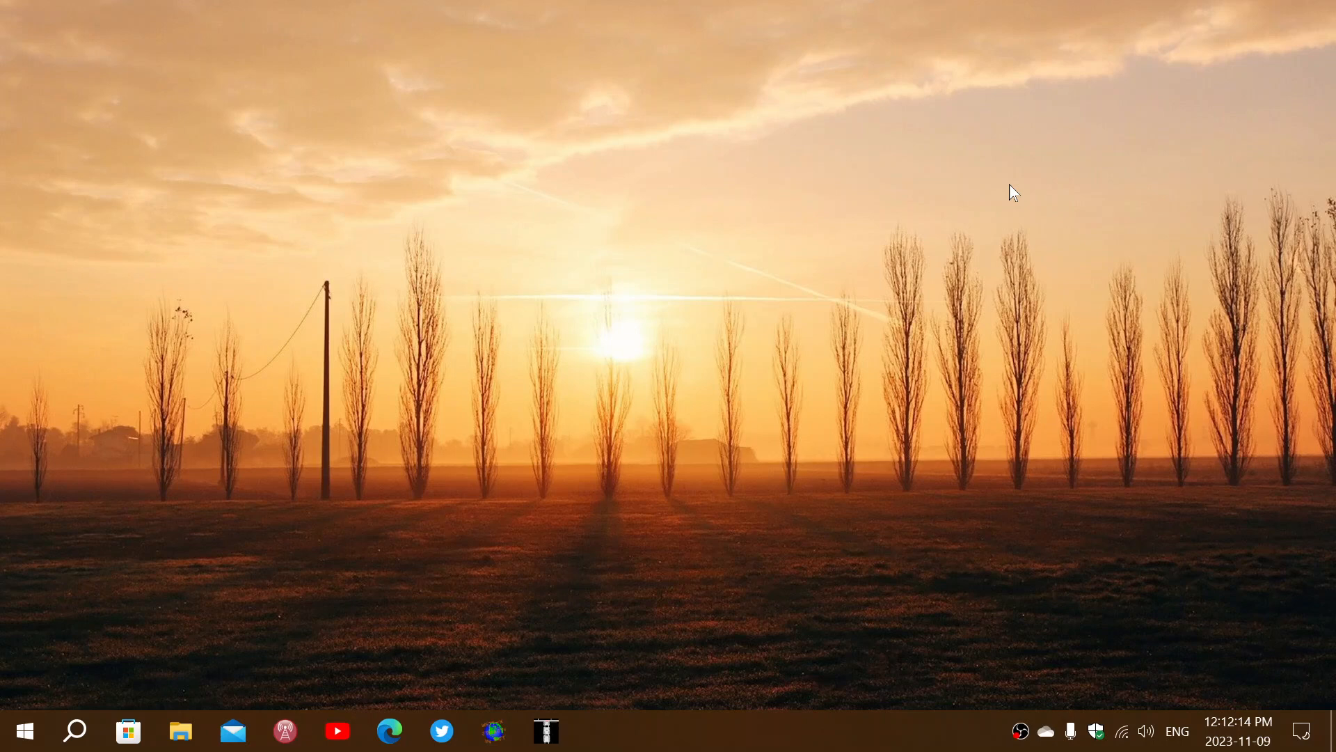
{"action": "mouse_move", "coordinate": [755, 711]}
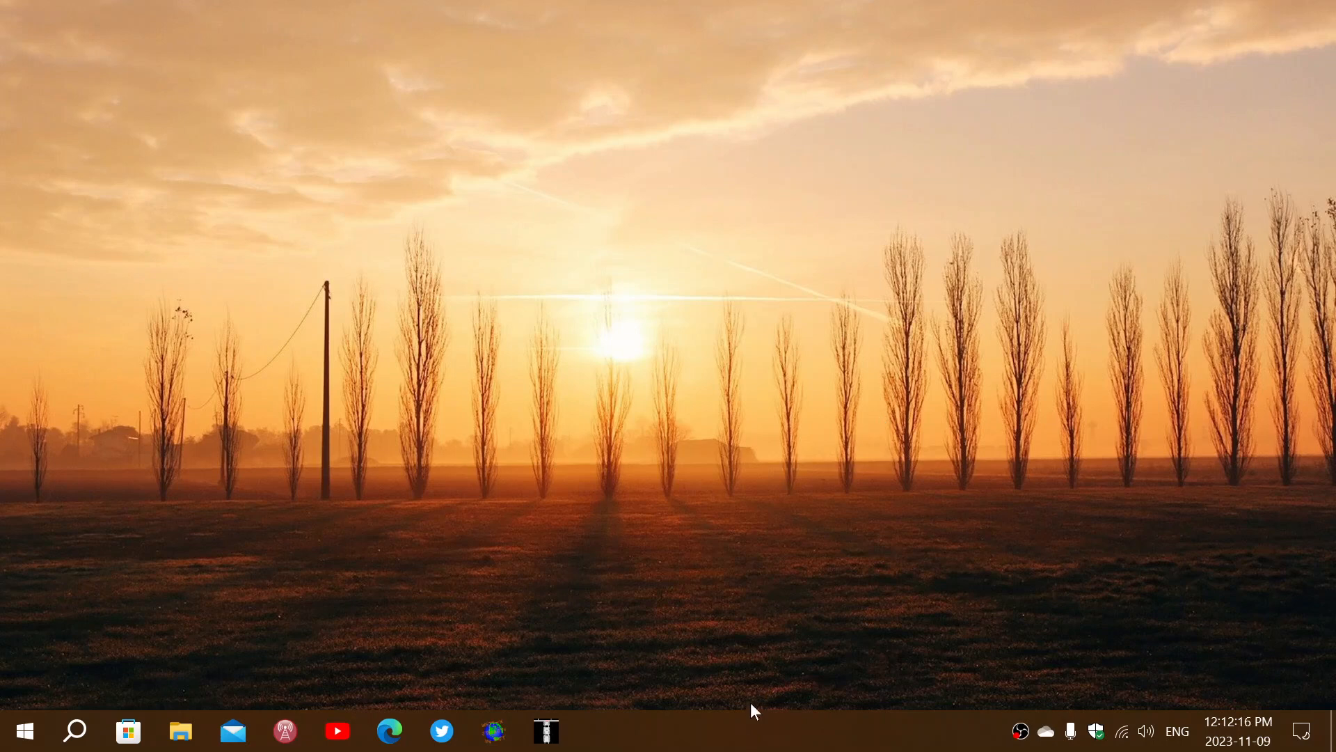
{"action": "mouse_move", "coordinate": [873, 494]}
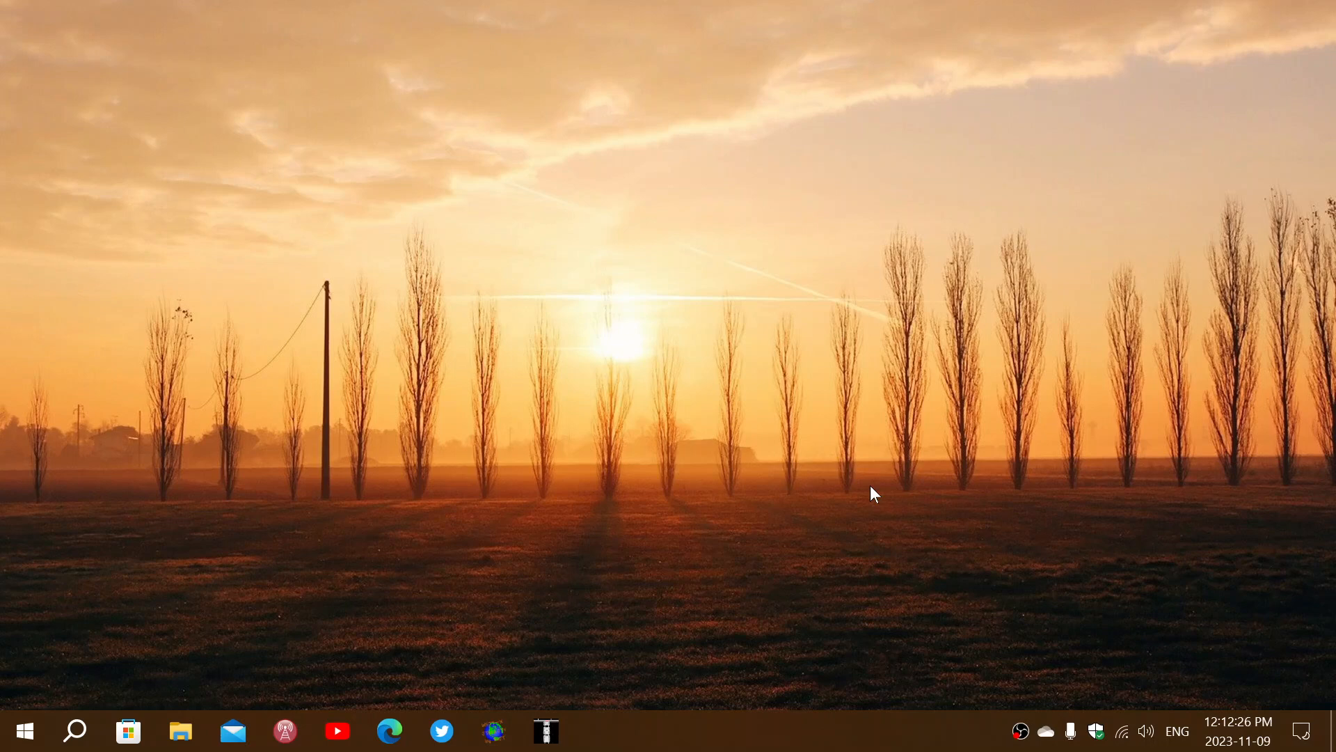
{"action": "mouse_move", "coordinate": [894, 740]}
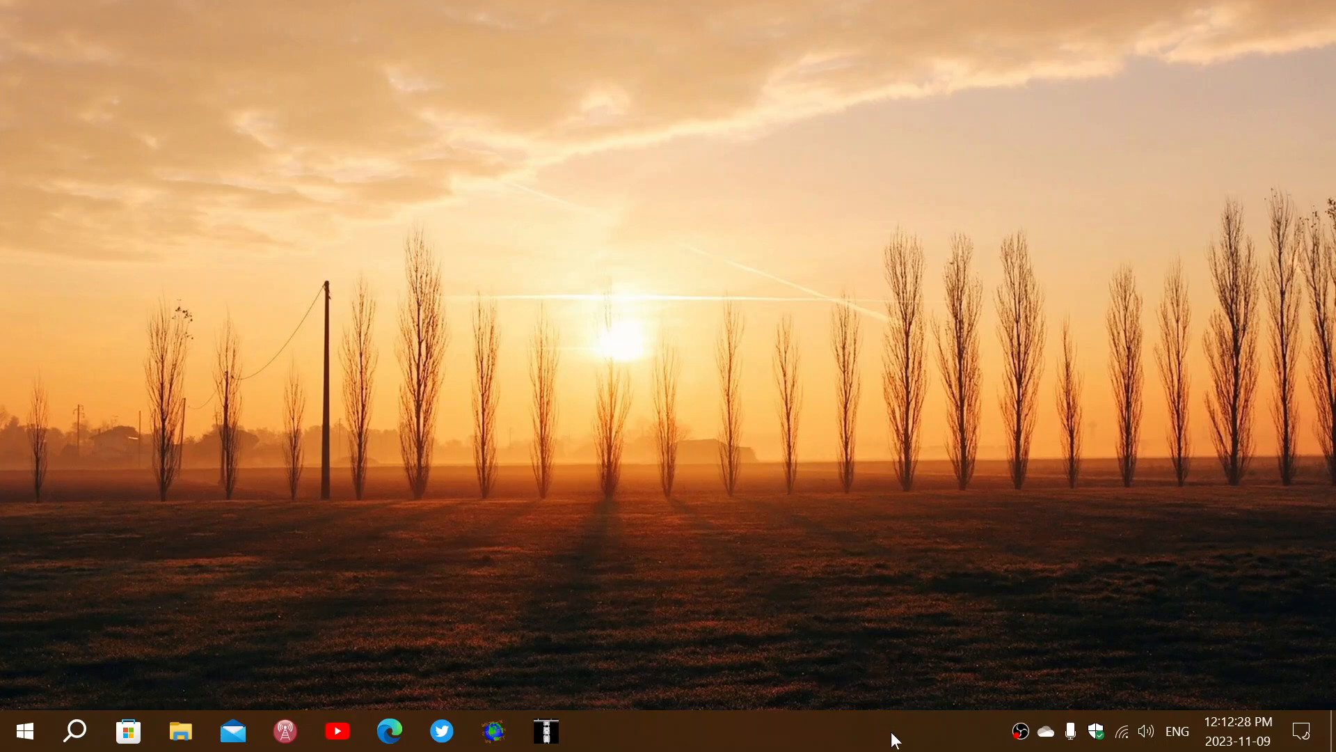